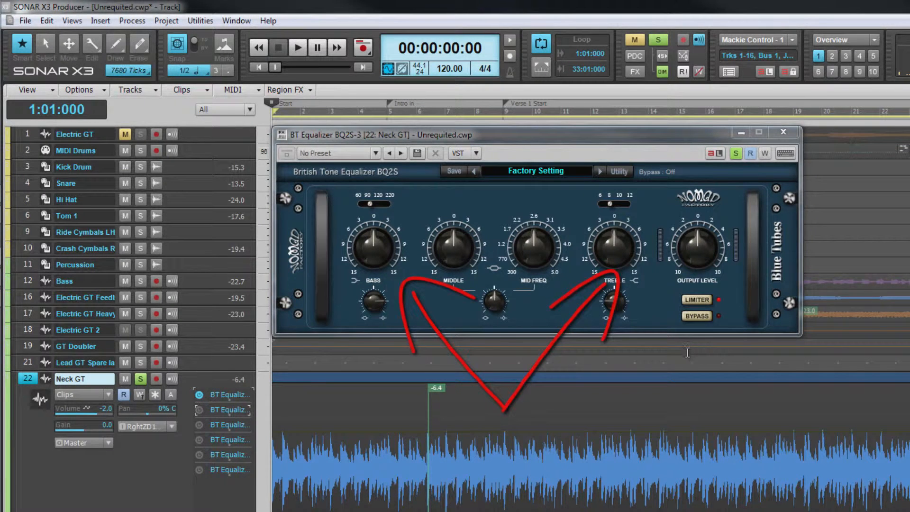
Start playback and set BQ2S bass to about -2.9 dB, bass frequency 90 Hz, treble +3.2 dB.
left_click(297, 47)
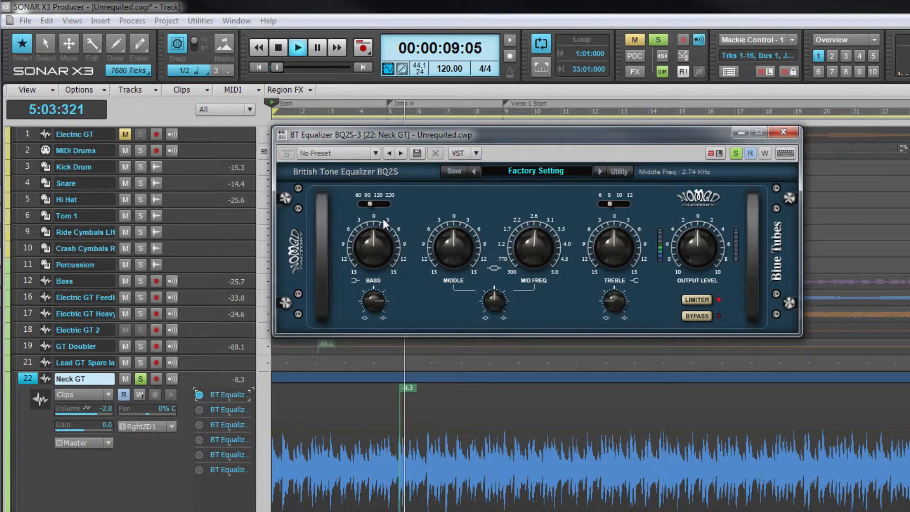
left_click_drag(373, 244, 372, 250)
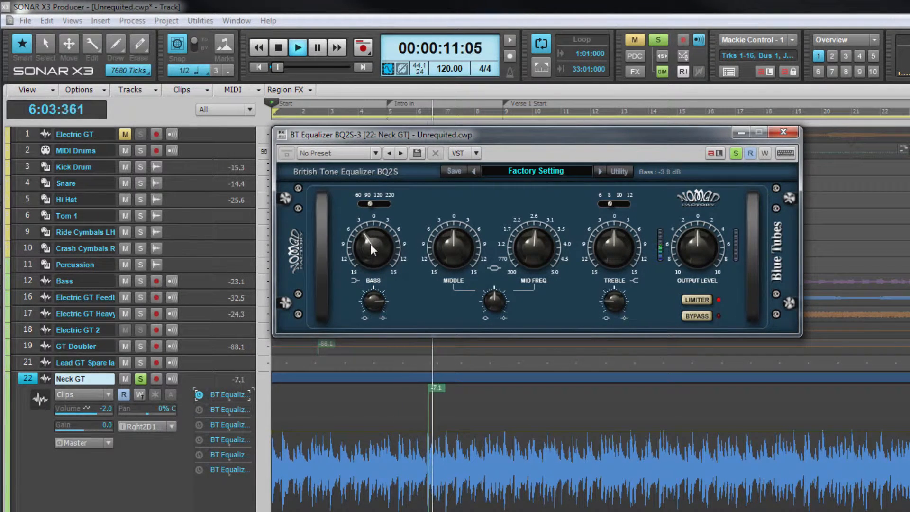
left_click_drag(372, 243, 372, 270)
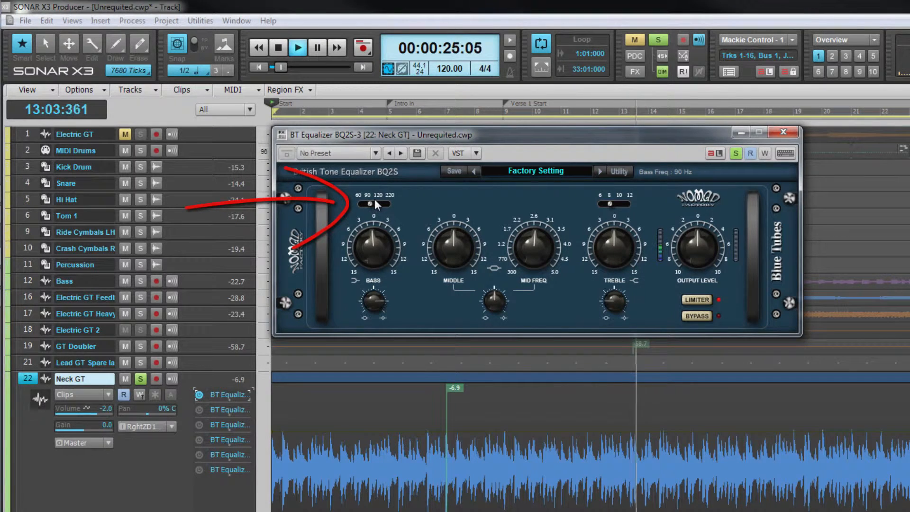
left_click_drag(369, 204, 377, 203)
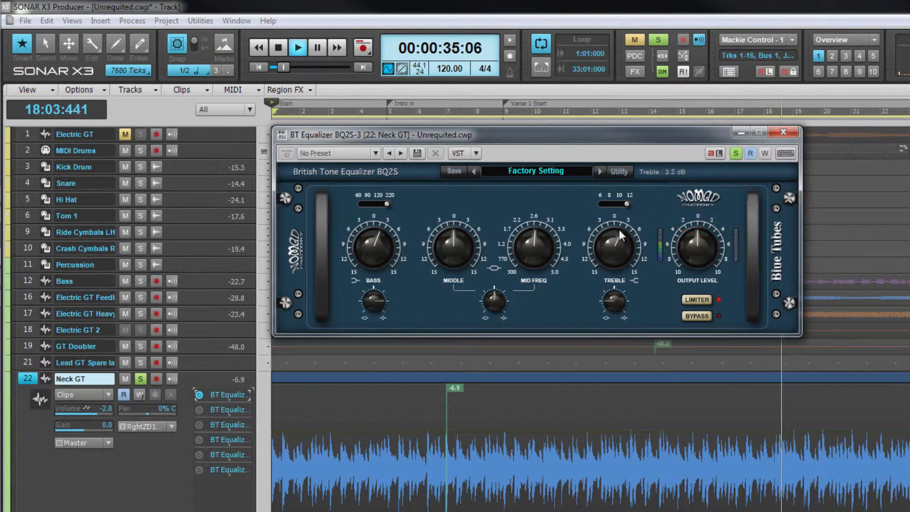
left_click_drag(612, 243, 623, 232)
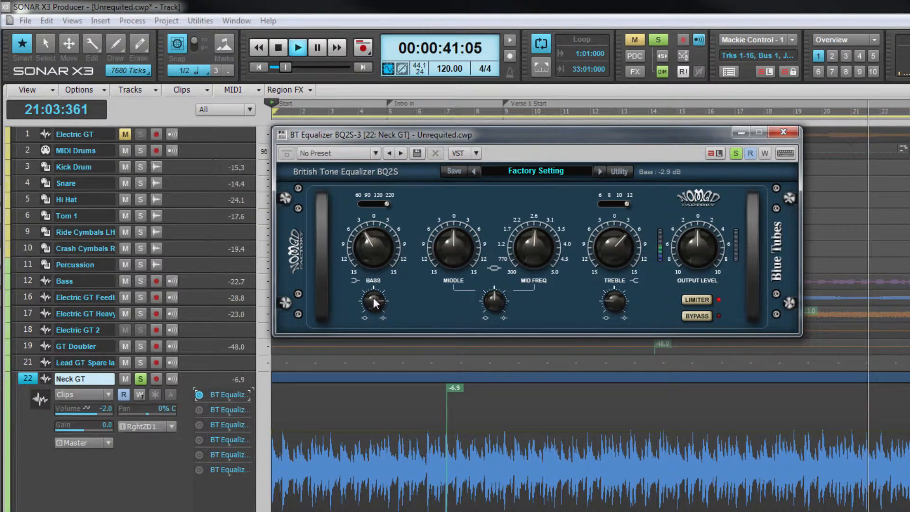
Reshape the BQ2S bass band, boost the middle to 3.9 dB and set middle width 1.58.
left_click_drag(373, 302, 373, 313)
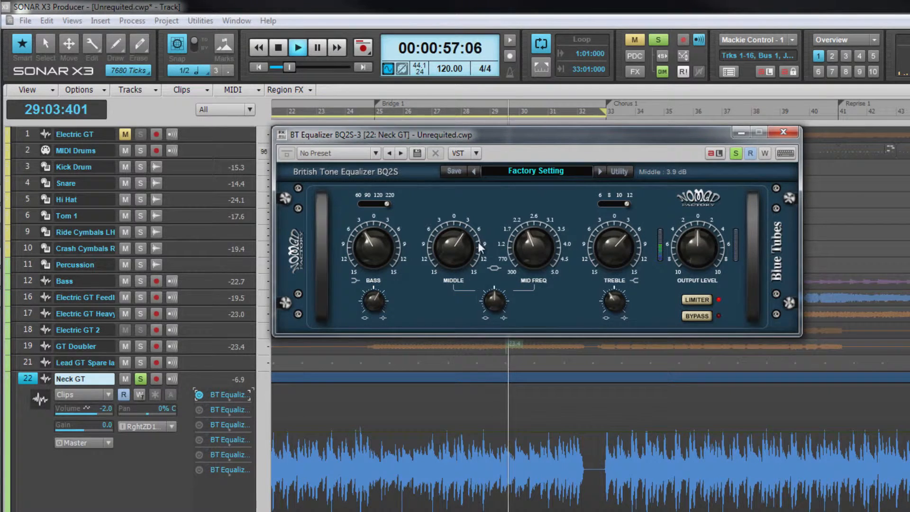
left_click_drag(529, 247, 529, 252)
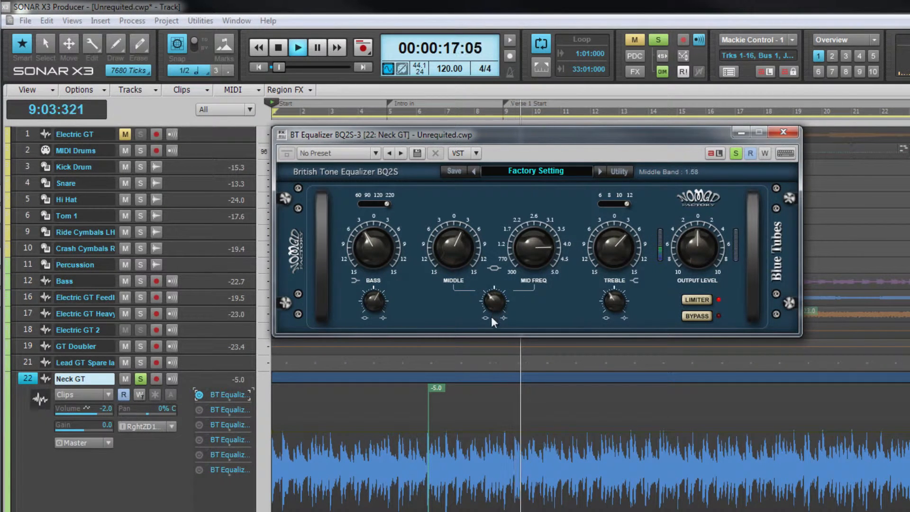
left_click_drag(529, 246, 527, 253)
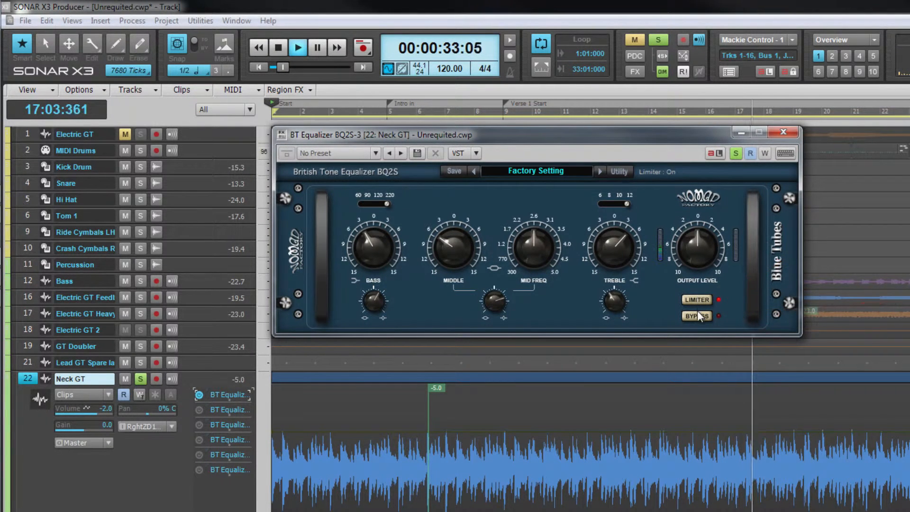
left_click(697, 316)
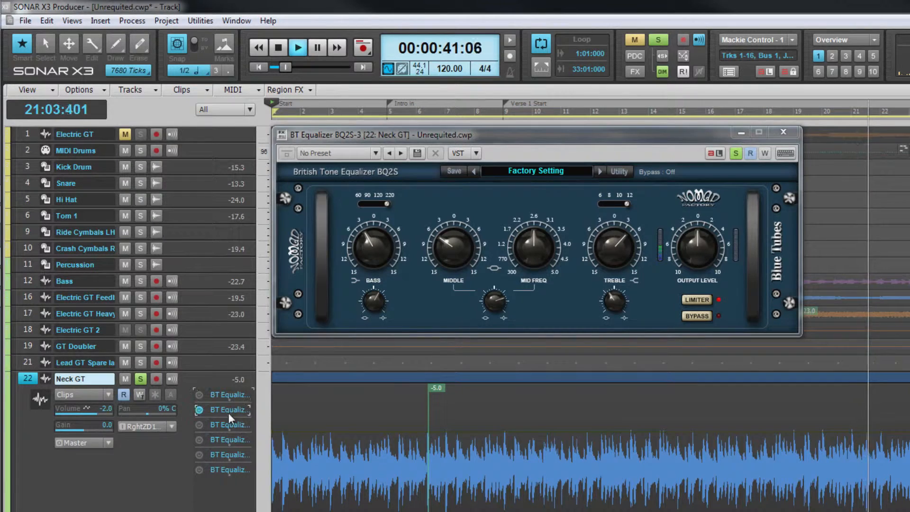
Open the BX2S equalizer, cut bass to -4.2 dB, boost treble to 8.0 dB, adjust master level.
double_click(229, 409)
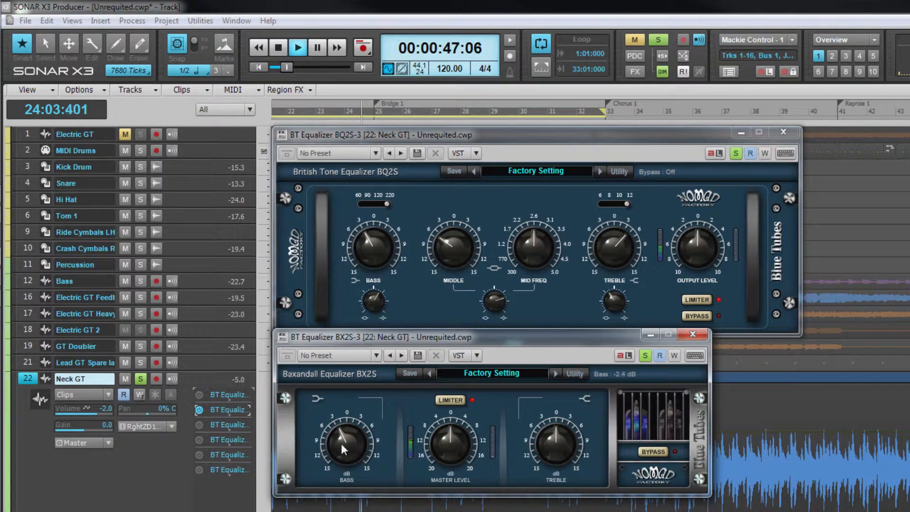
left_click_drag(346, 441, 342, 467)
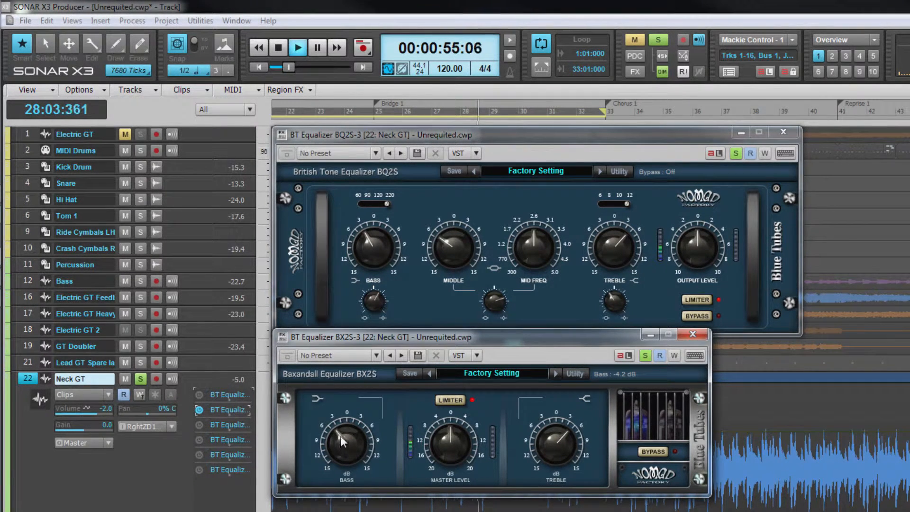
left_click_drag(345, 441, 342, 458)
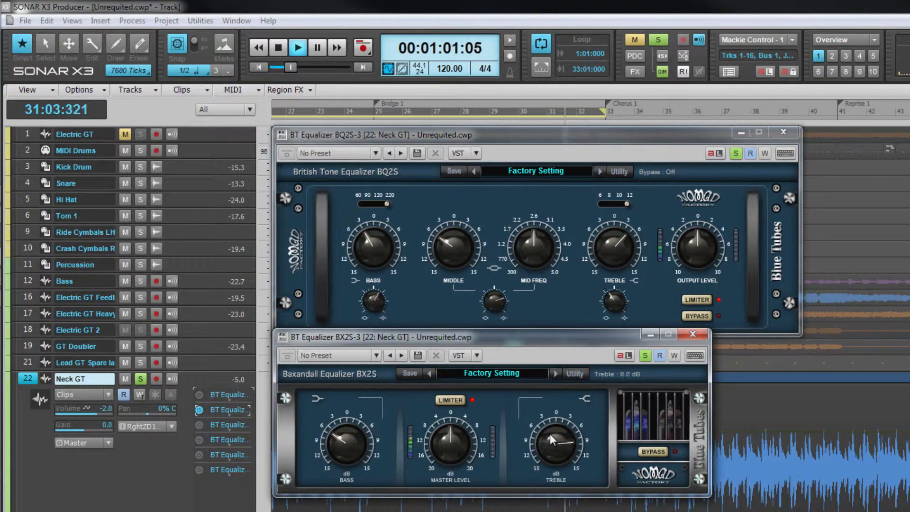
left_click_drag(553, 439, 546, 467)
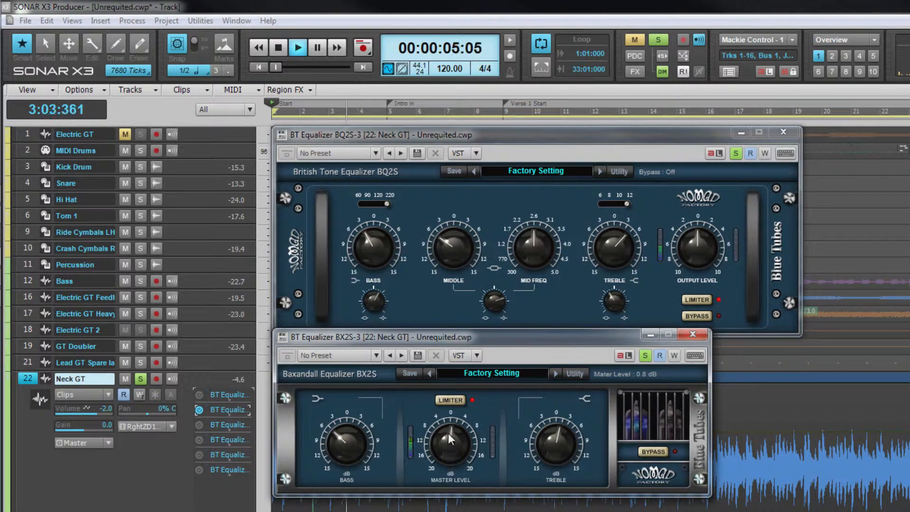
left_click(450, 400)
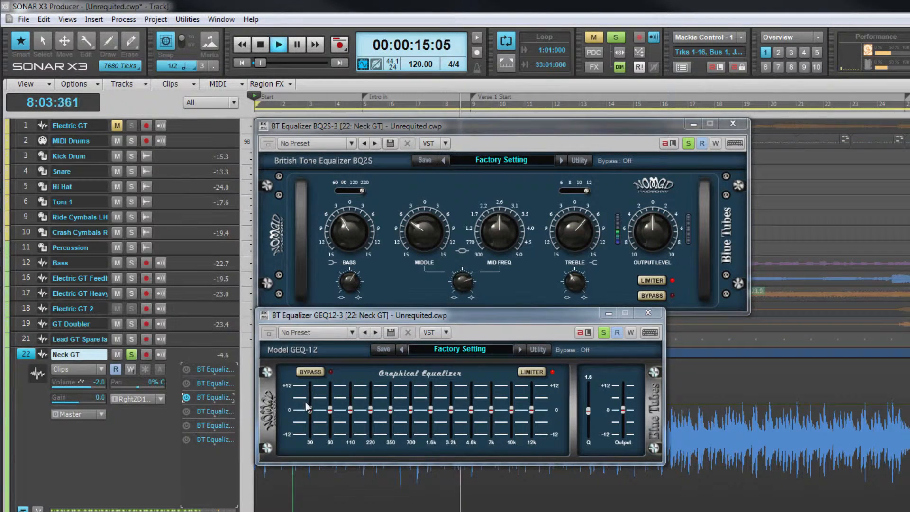
Shape the GEQ-12 bands, boosting 220, 350 and 700 Hz, and toggle the limiter.
left_click_drag(309, 409, 309, 399)
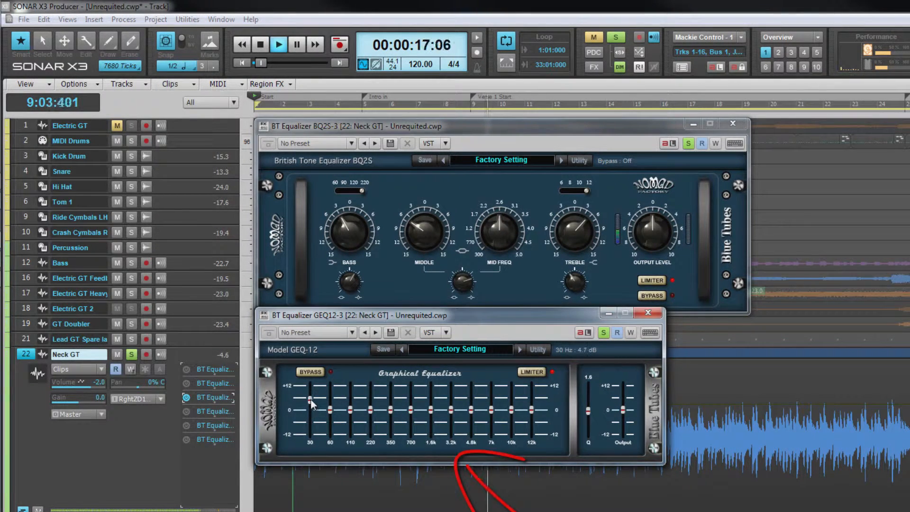
left_click_drag(308, 399, 330, 409)
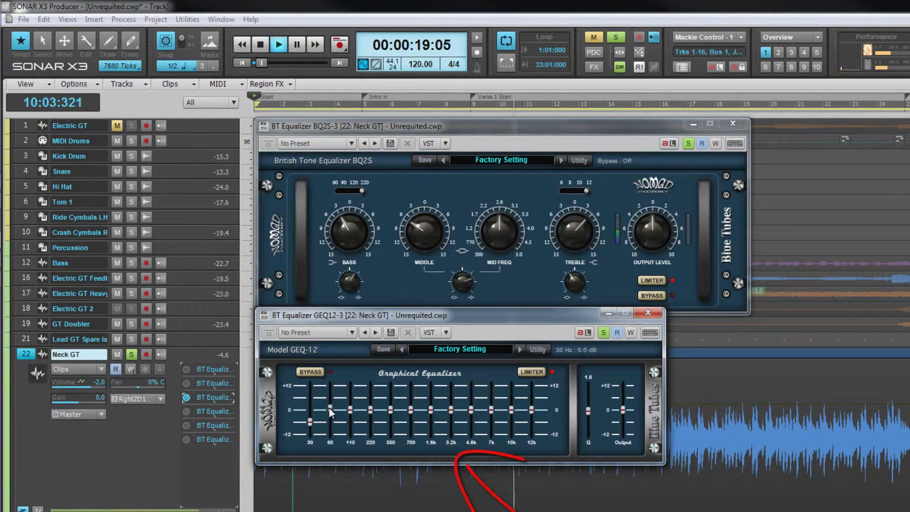
left_click_drag(330, 406, 349, 418)
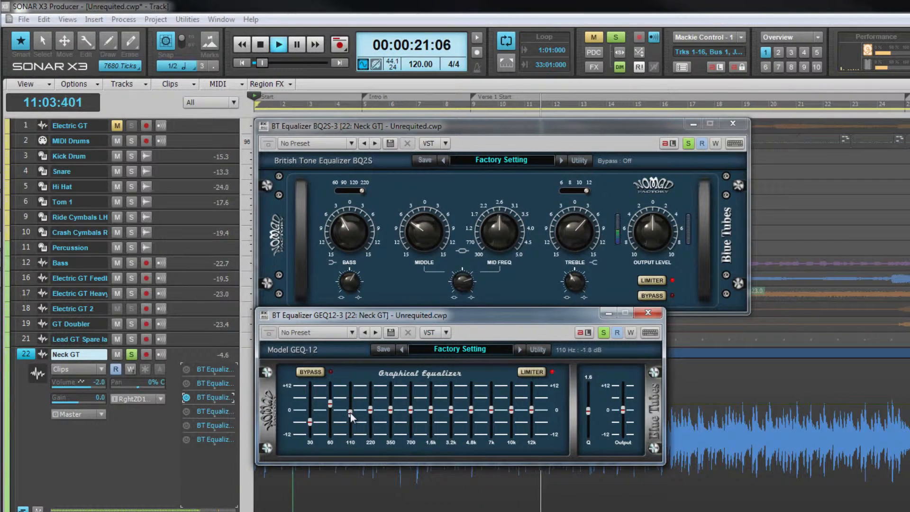
left_click_drag(370, 416, 374, 406)
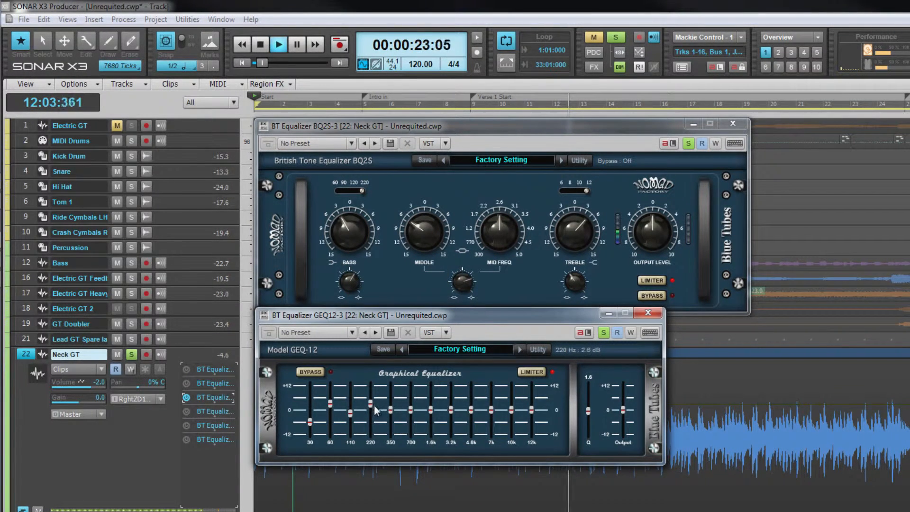
left_click_drag(390, 415, 390, 403)
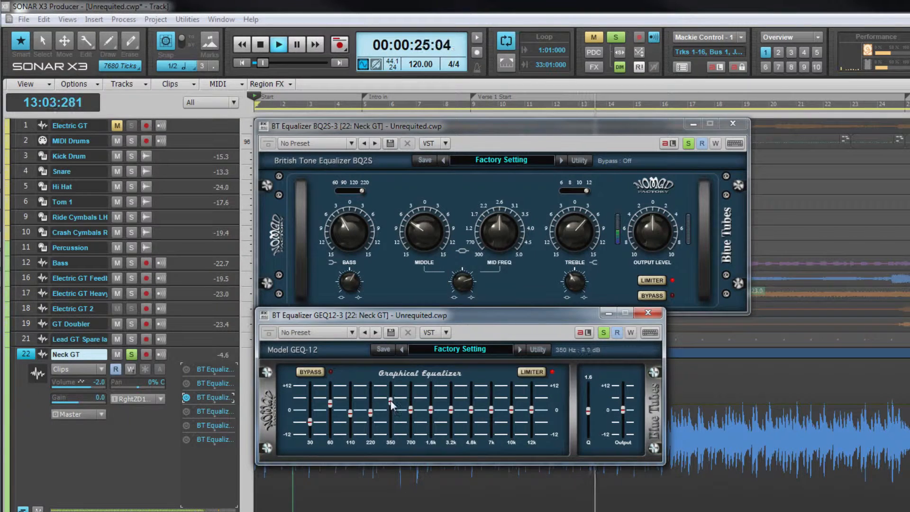
left_click_drag(390, 411, 411, 406)
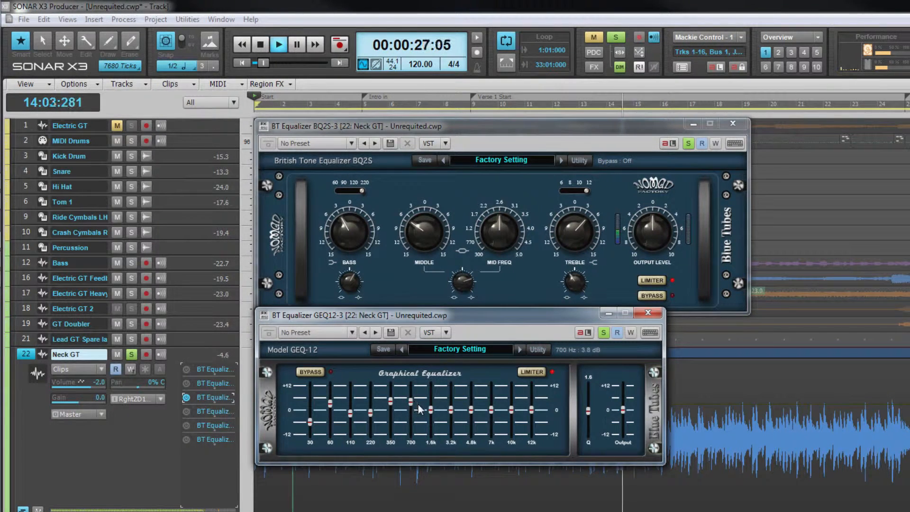
left_click_drag(430, 412, 431, 403)
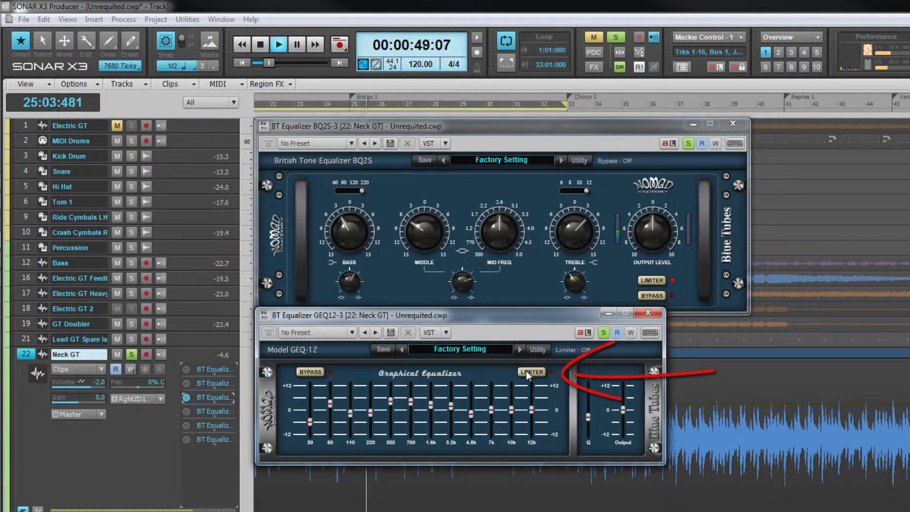
left_click(531, 371)
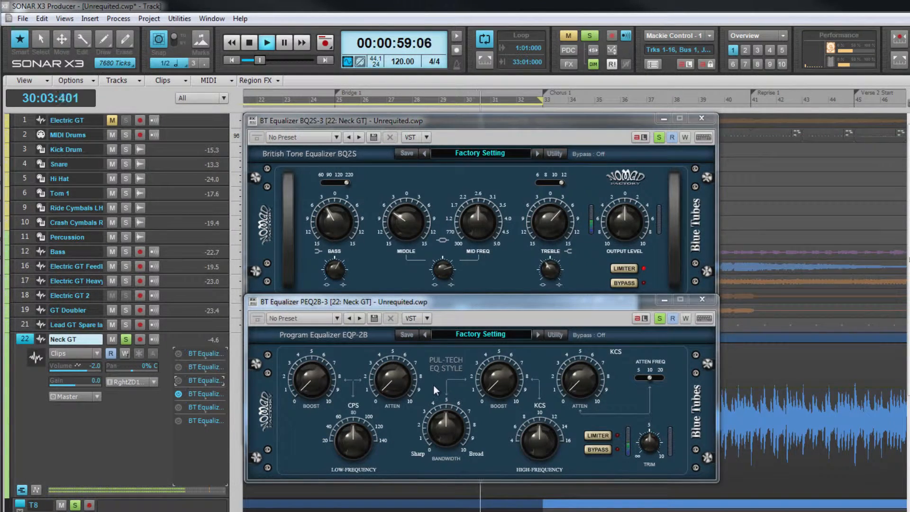
Raise the PEQ2B low boost to about 4.7, change the bandwidth, and set trim near 8.6.
left_click_drag(310, 380, 302, 372)
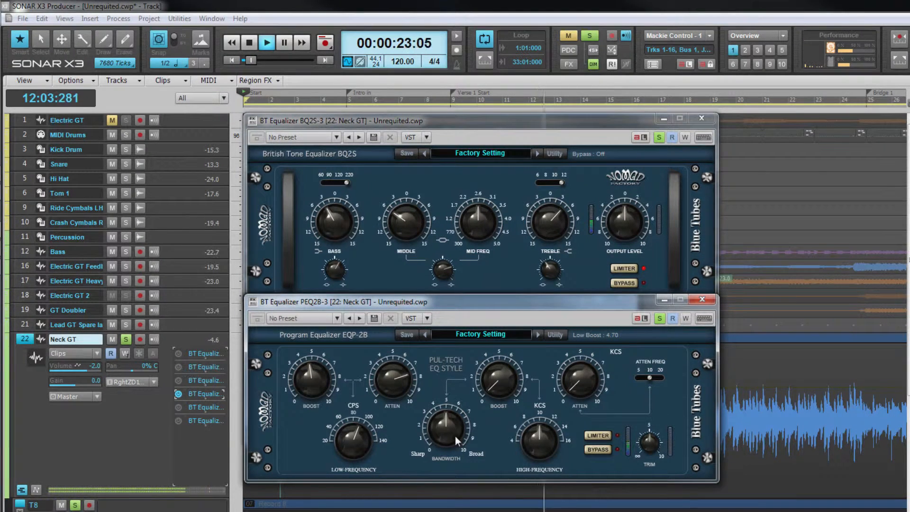
left_click_drag(538, 438, 543, 441)
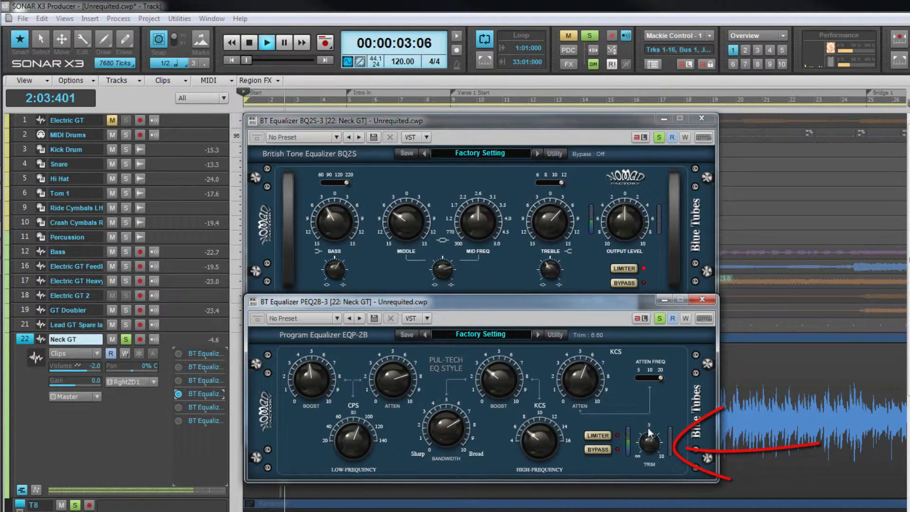
left_click(597, 435)
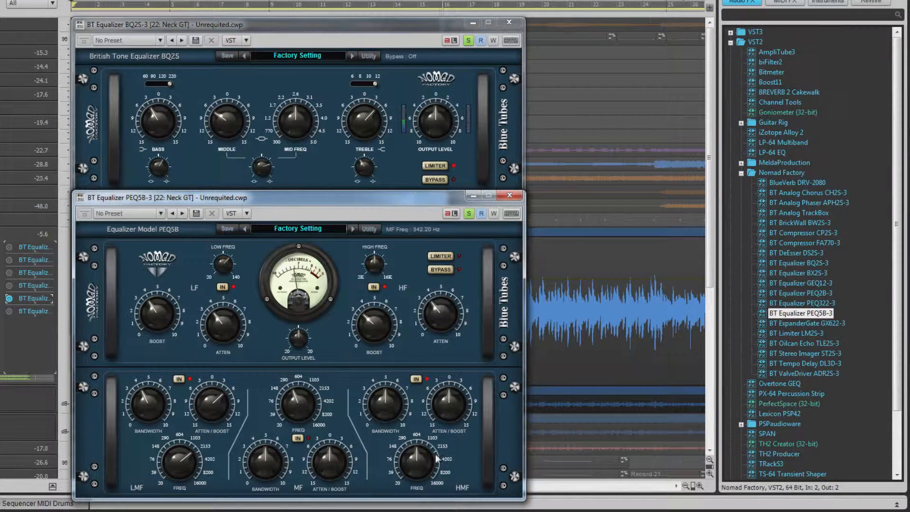
Widen the PEQ5B high-mid bandwidth, switch the limiter on, and toggle bypass on and off.
left_click_drag(382, 400, 393, 397)
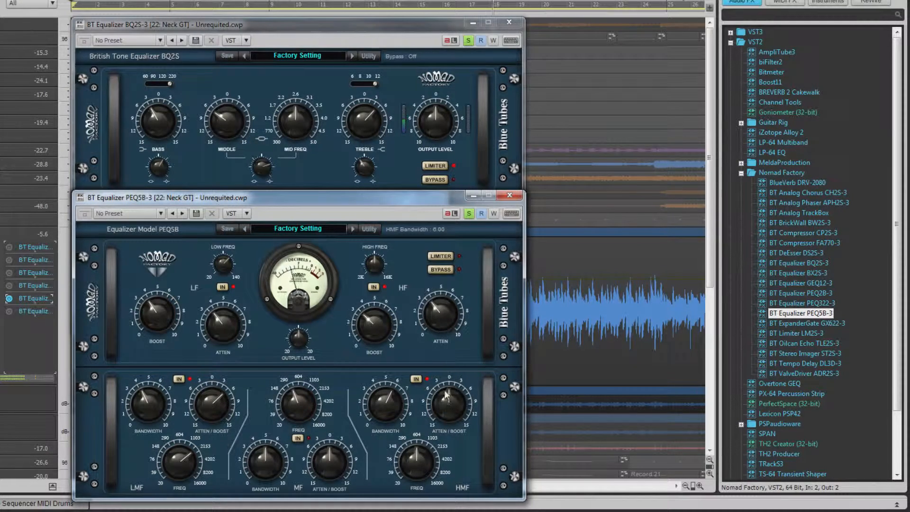
left_click(434, 256)
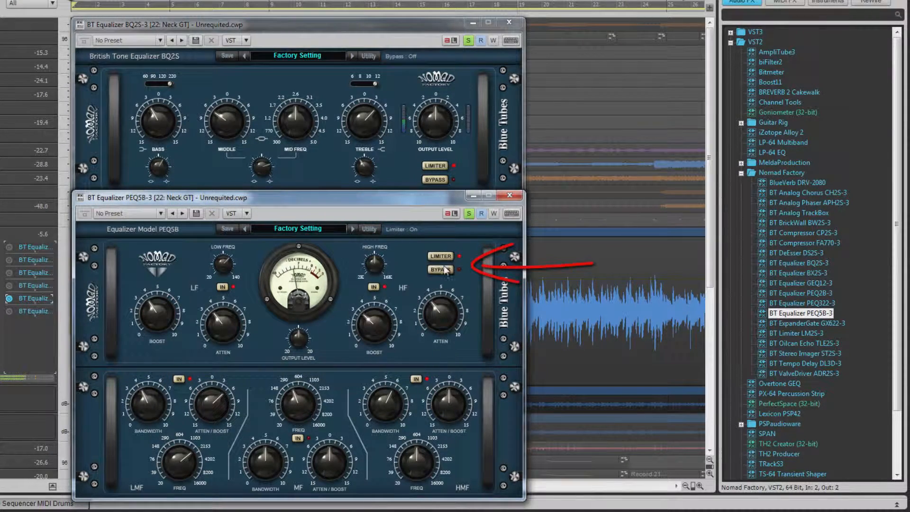
left_click(440, 270)
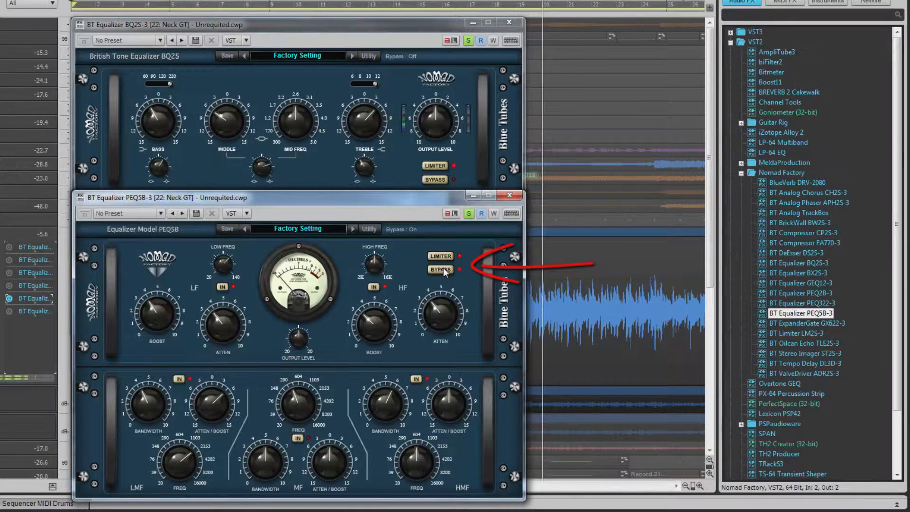
left_click(440, 269)
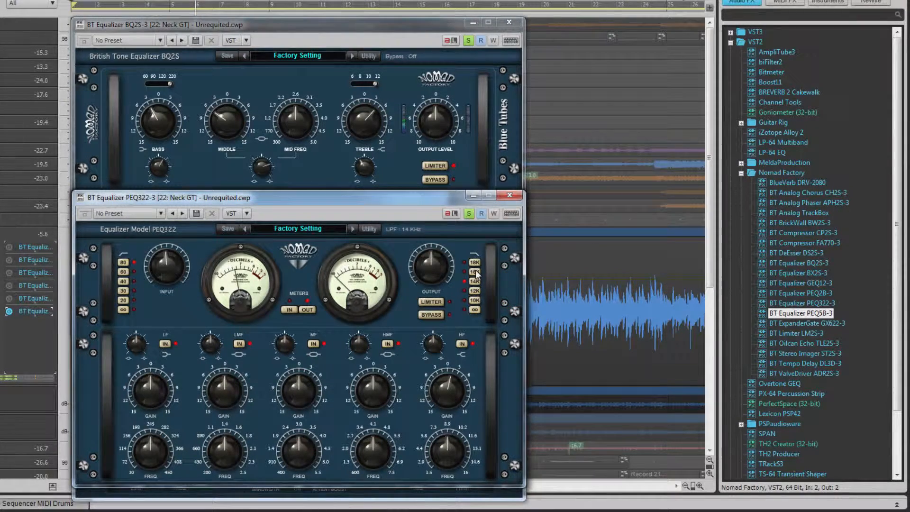
Set the PEQ322 low-pass to 16 kHz, meters to OUT, and adjust the input level.
left_click(473, 262)
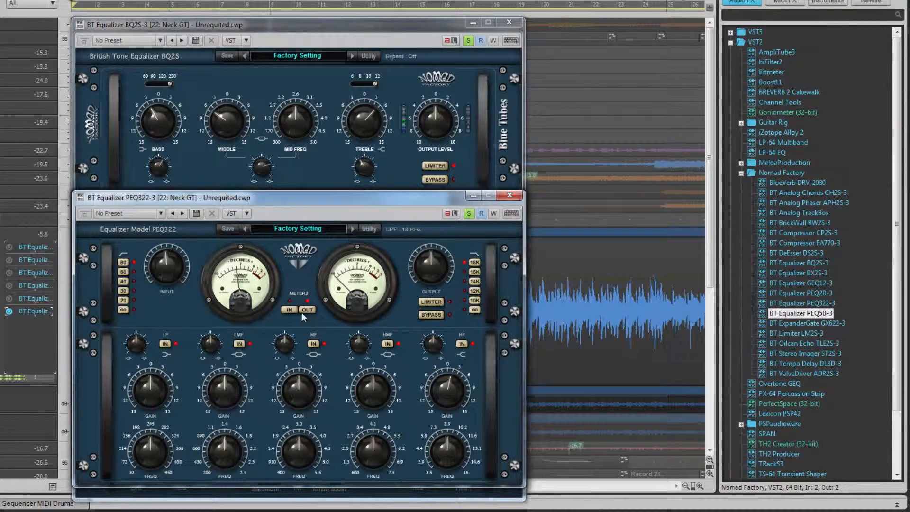
left_click(290, 310)
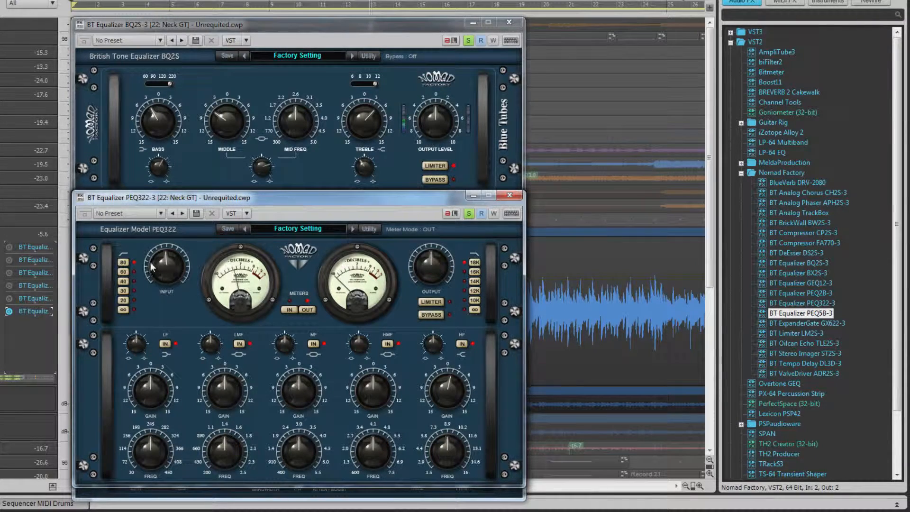
left_click_drag(165, 263, 168, 256)
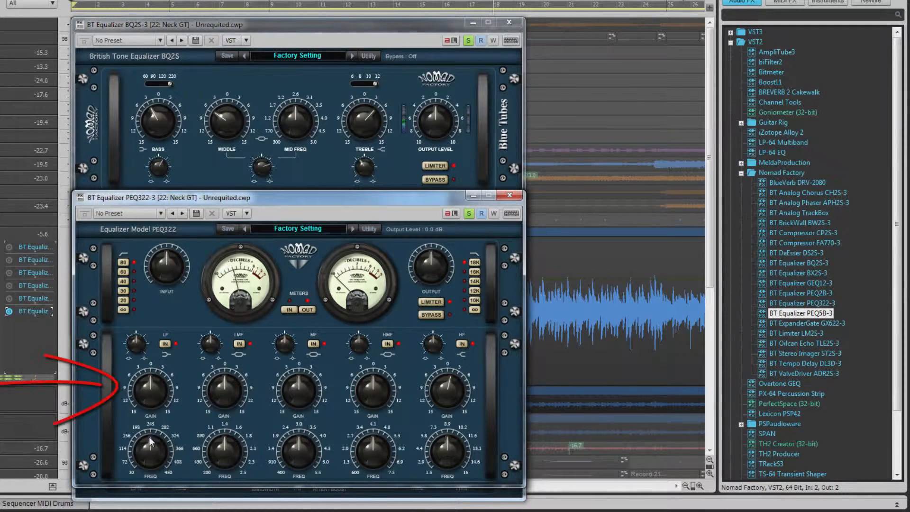
Adjust PEQ322 low-frequency gain, set high-mid frequency 6 kHz, and boost high gain to 3.5 dB.
left_click_drag(149, 383, 153, 394)
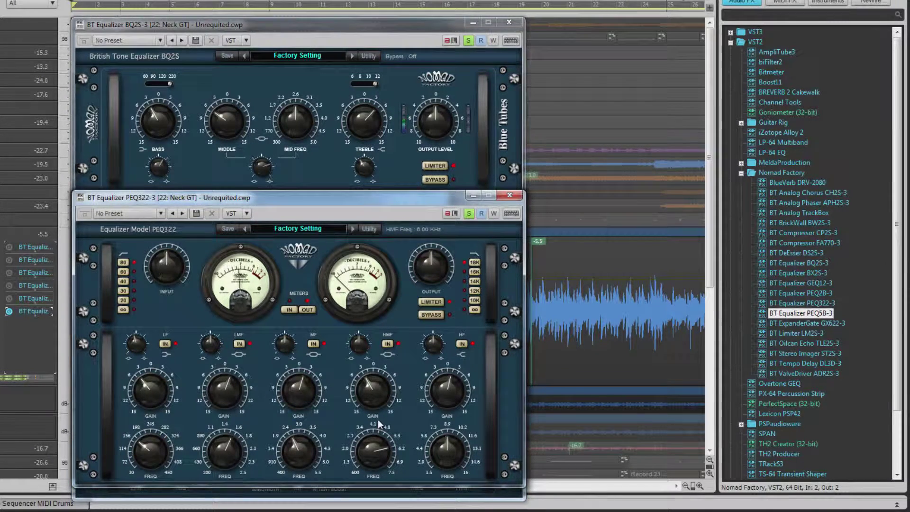
left_click_drag(446, 392, 449, 386)
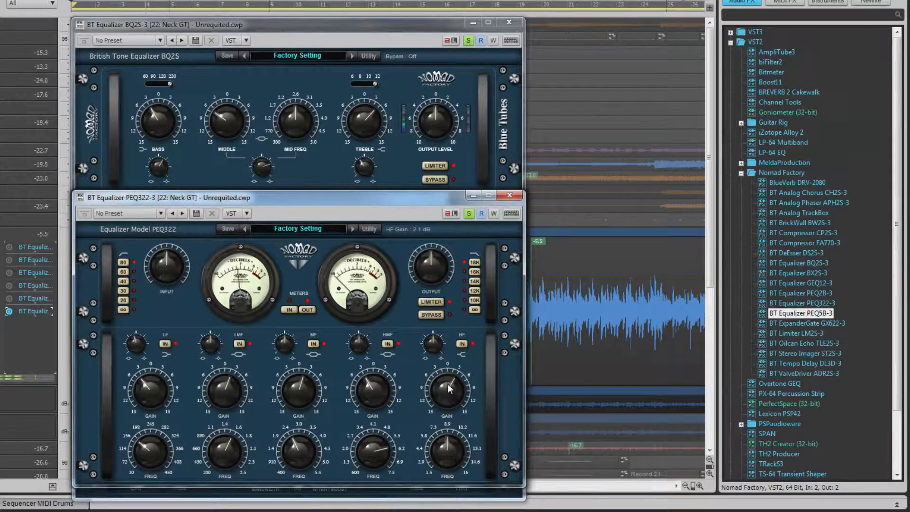
left_click_drag(446, 395, 447, 377)
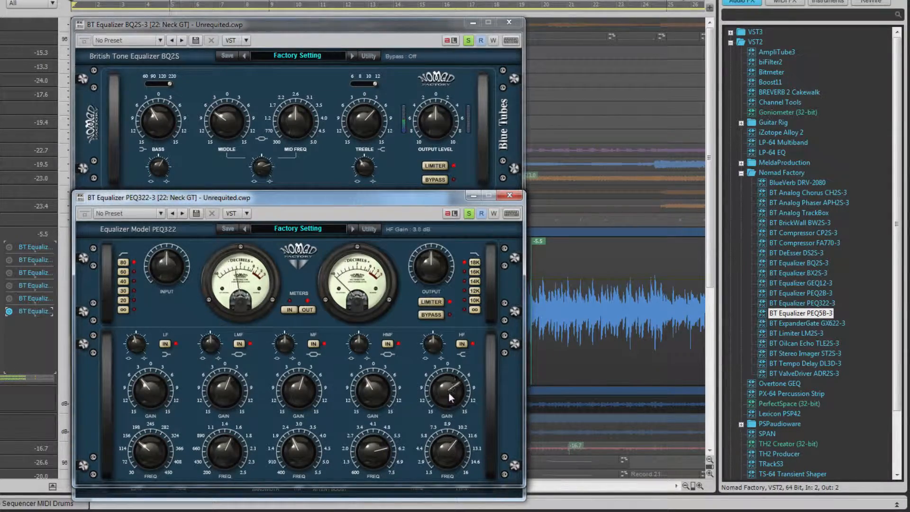